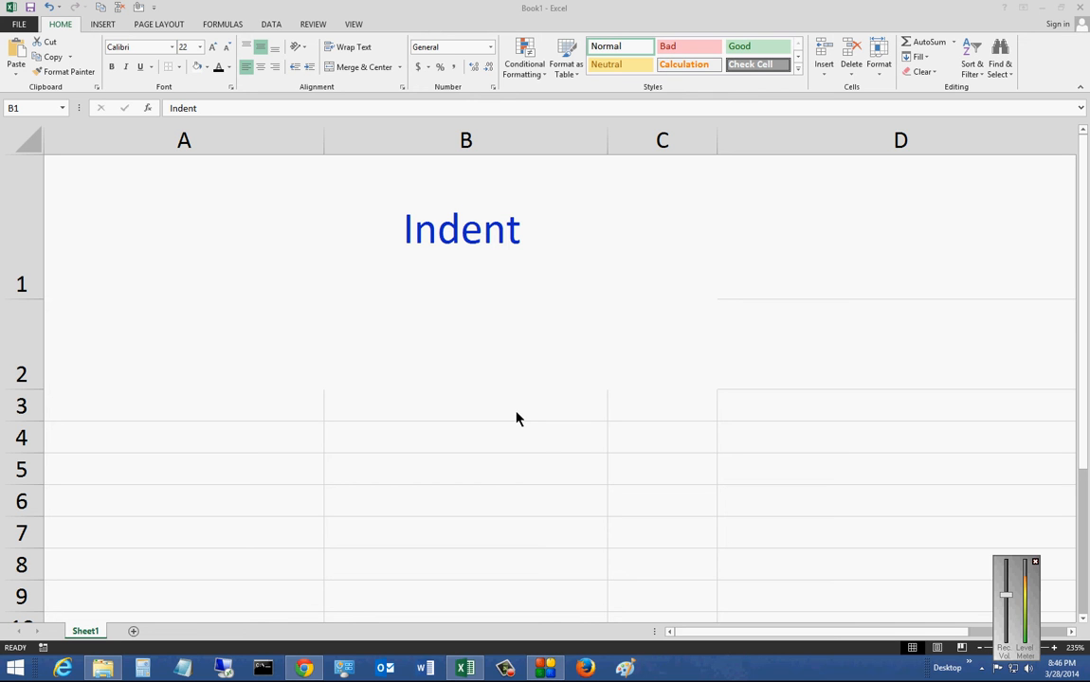
pyautogui.moveTo(502, 386)
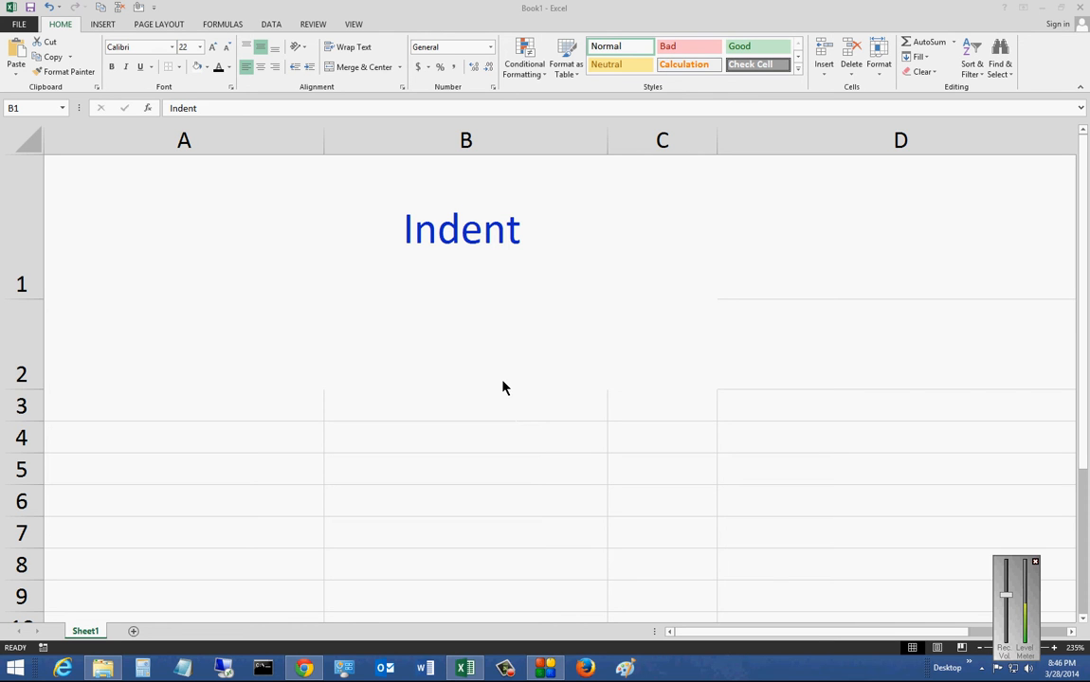
pyautogui.moveTo(260, 136)
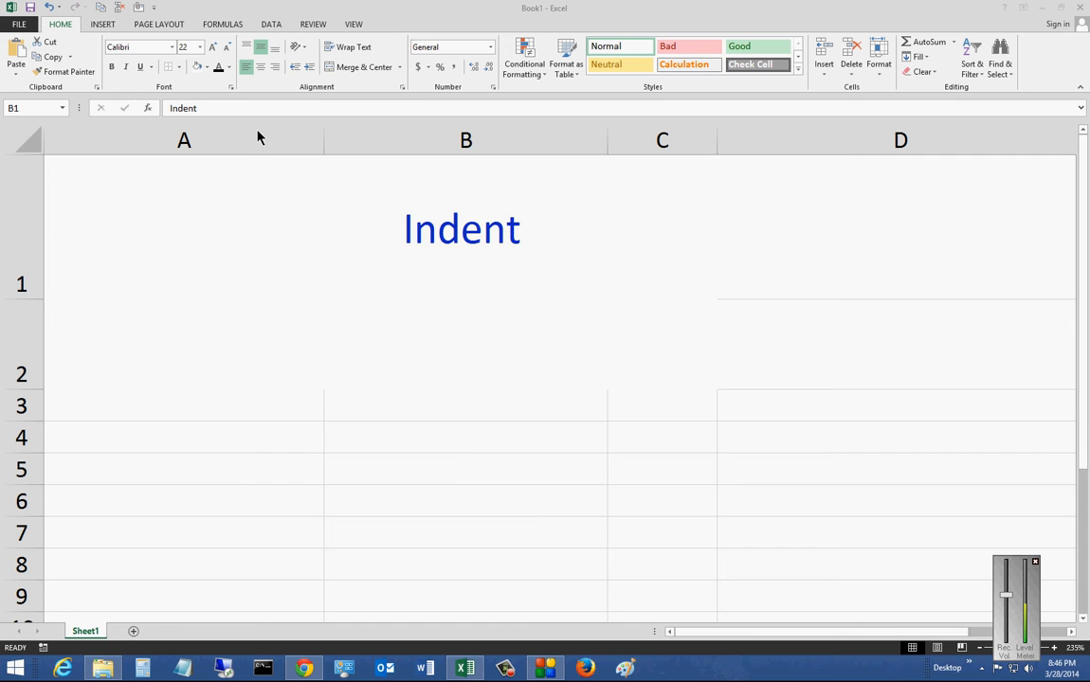
pyautogui.moveTo(323, 99)
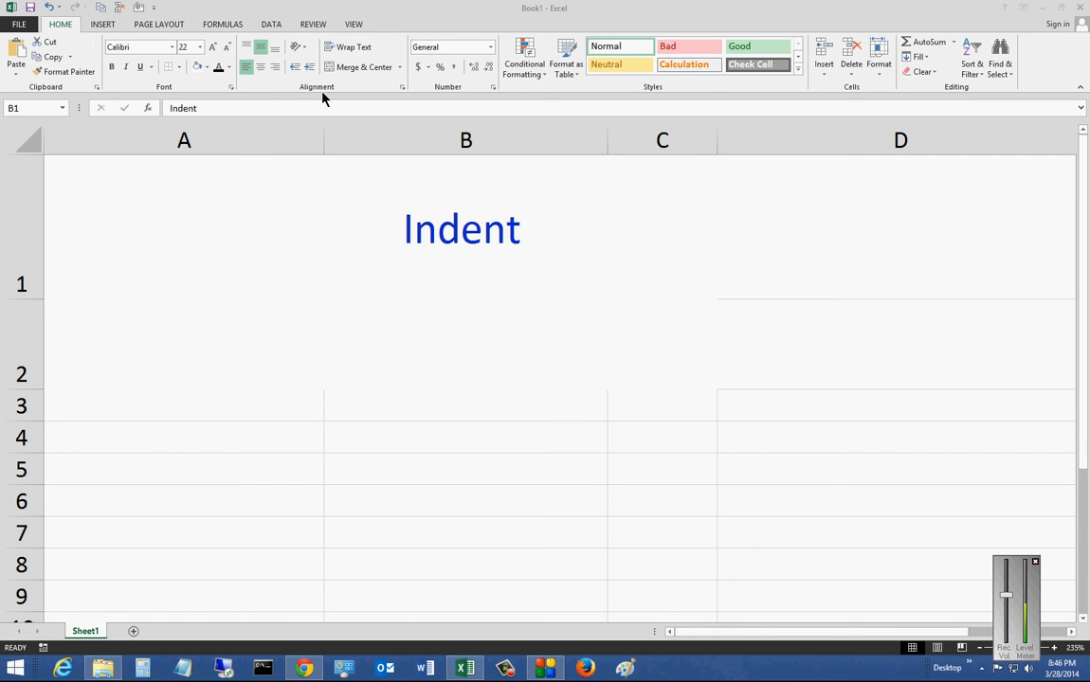
pyautogui.moveTo(265, 98)
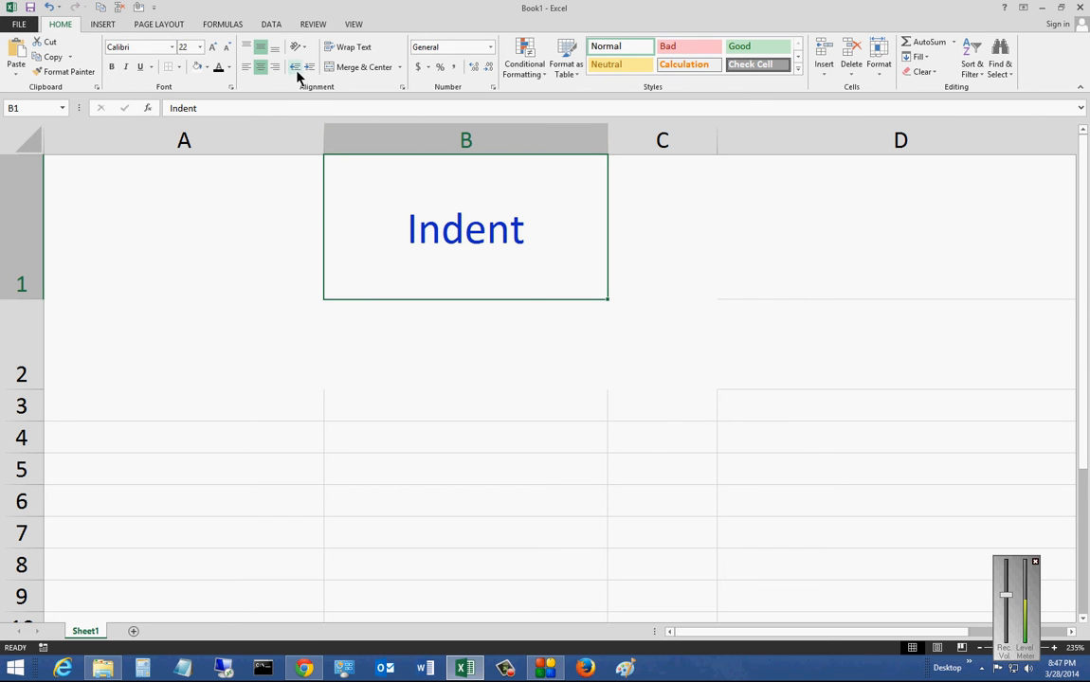
pyautogui.moveTo(295, 67)
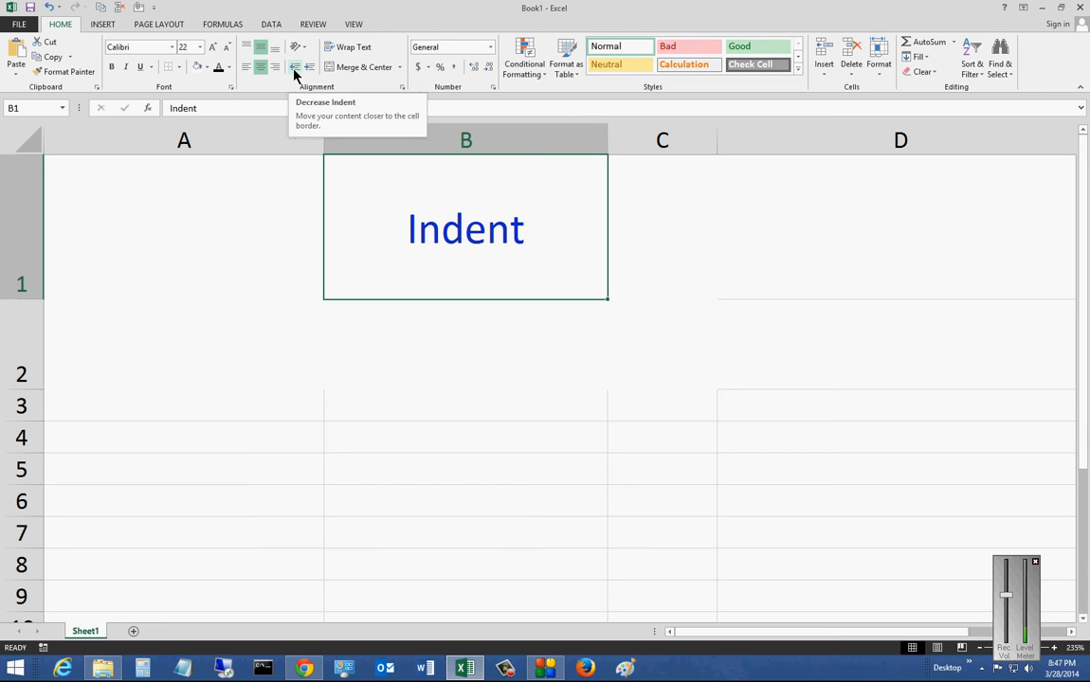
pyautogui.moveTo(309, 68)
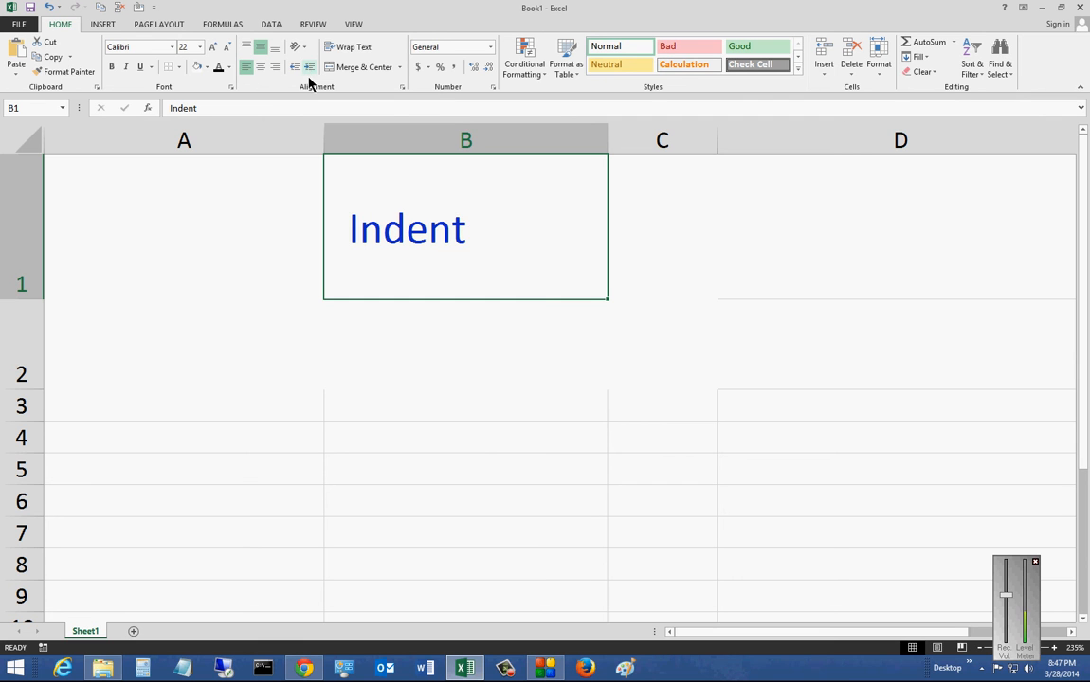
pyautogui.moveTo(309, 66)
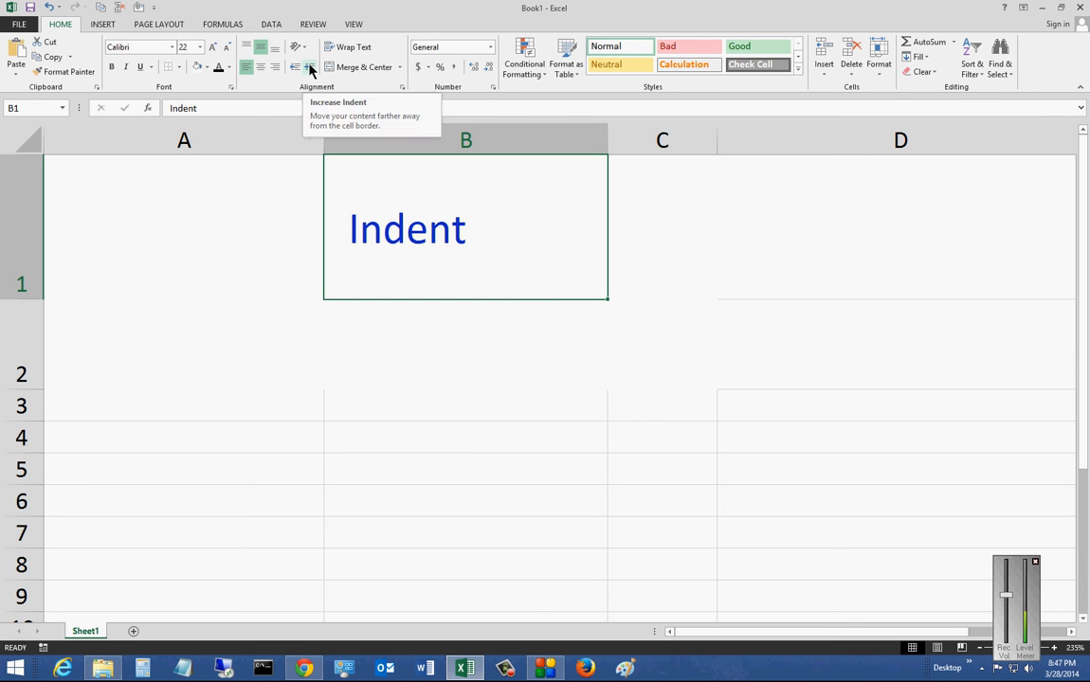
# Shift the 'Indent' text in B1 right past the border, back to the left edge, then one indent in
pyautogui.click(309, 66)
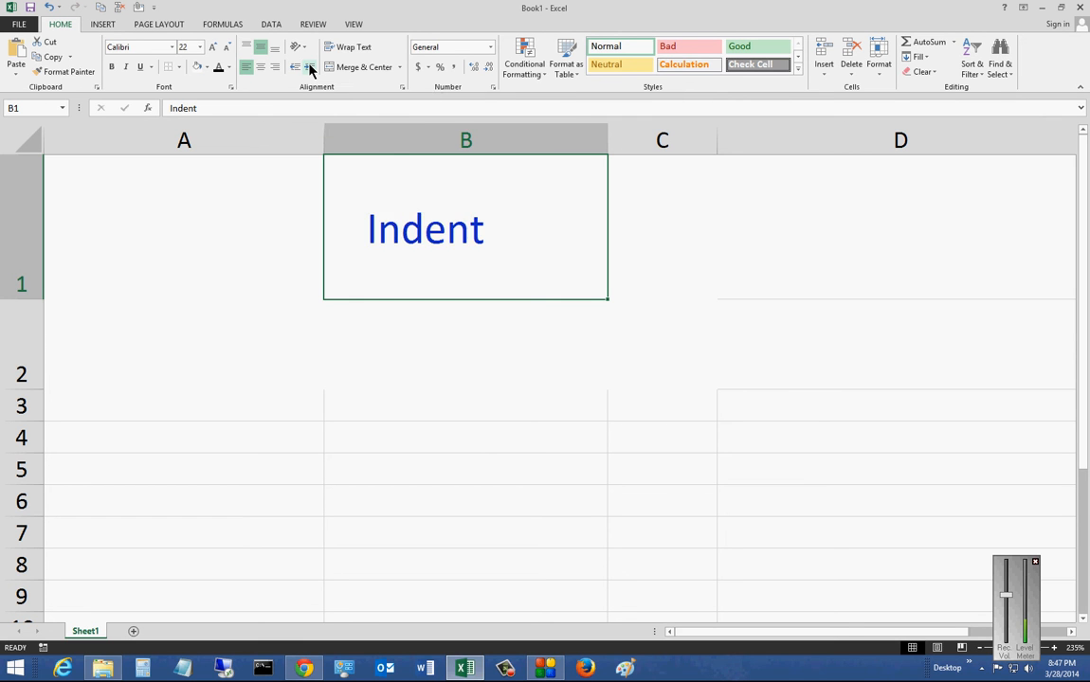
pyautogui.click(309, 66)
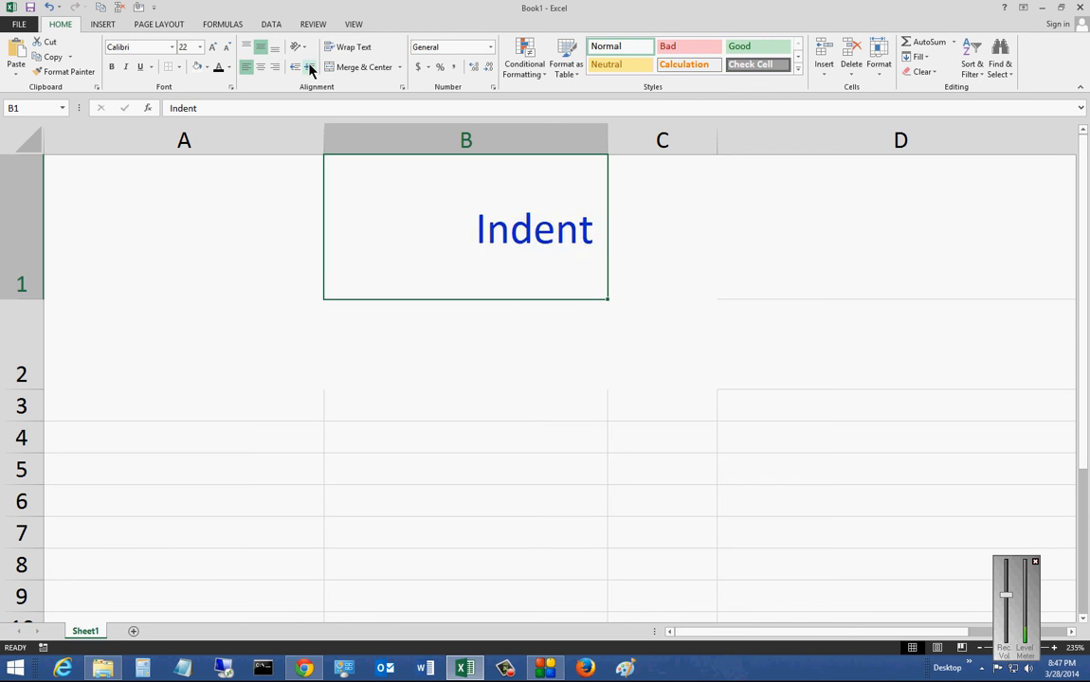
pyautogui.click(311, 66)
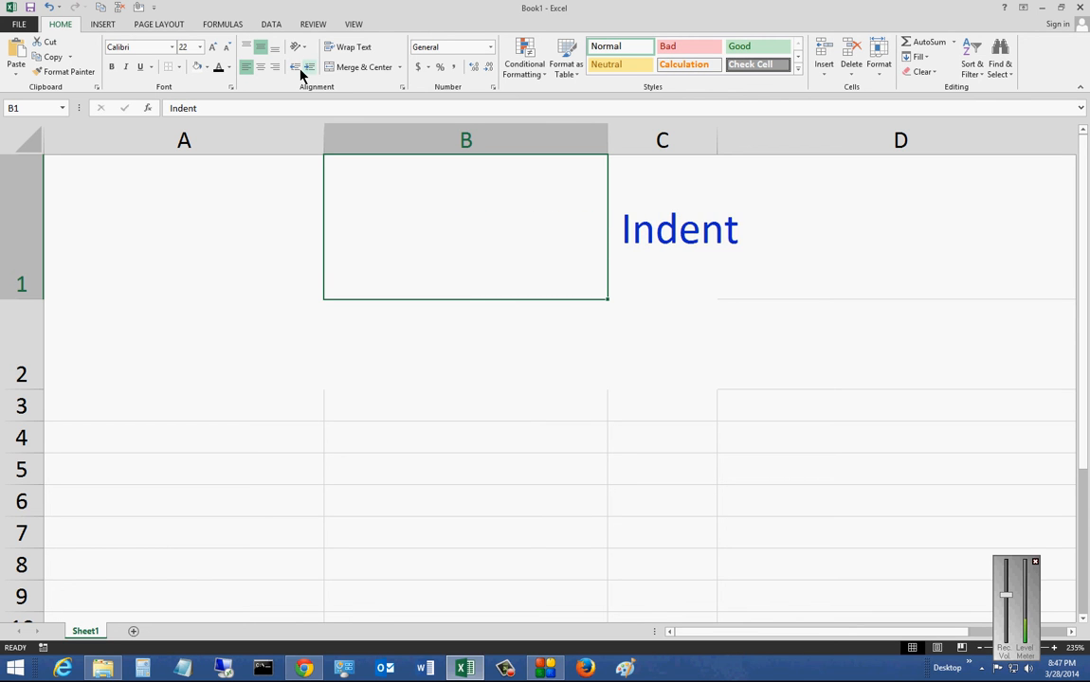
pyautogui.click(294, 67)
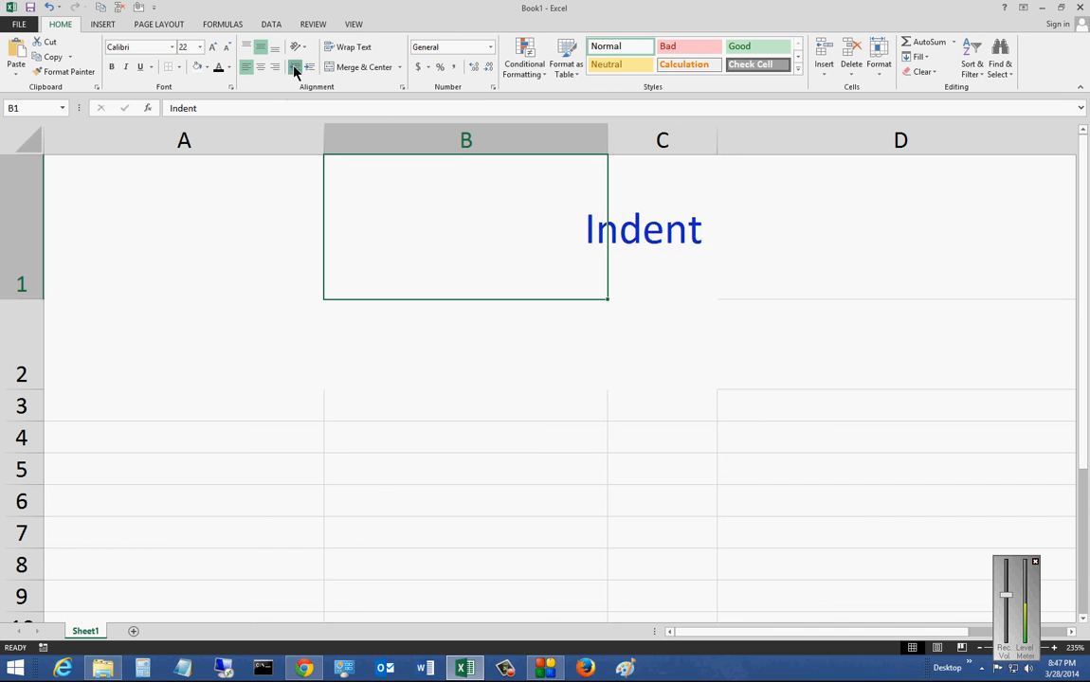
pyautogui.click(296, 68)
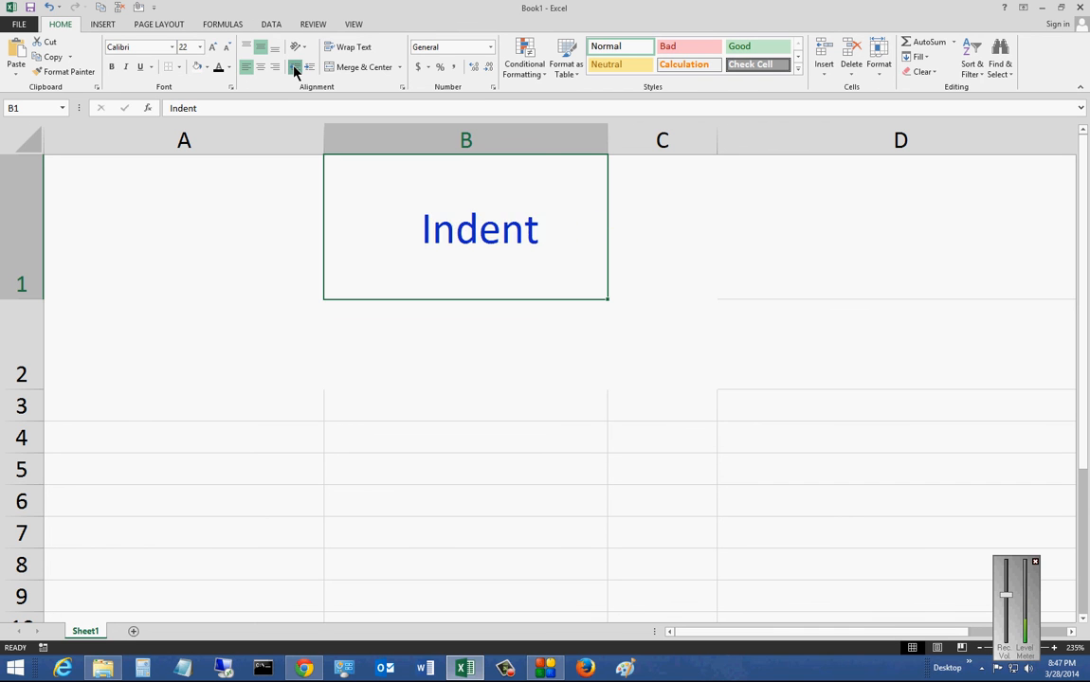
pyautogui.click(294, 67)
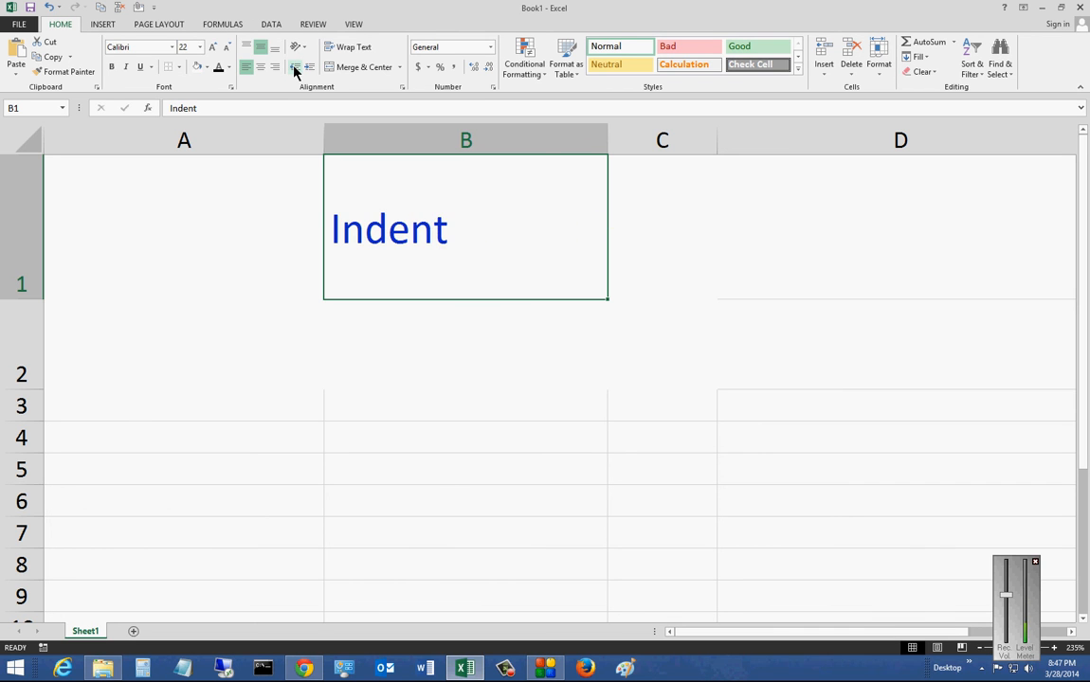
pyautogui.click(307, 66)
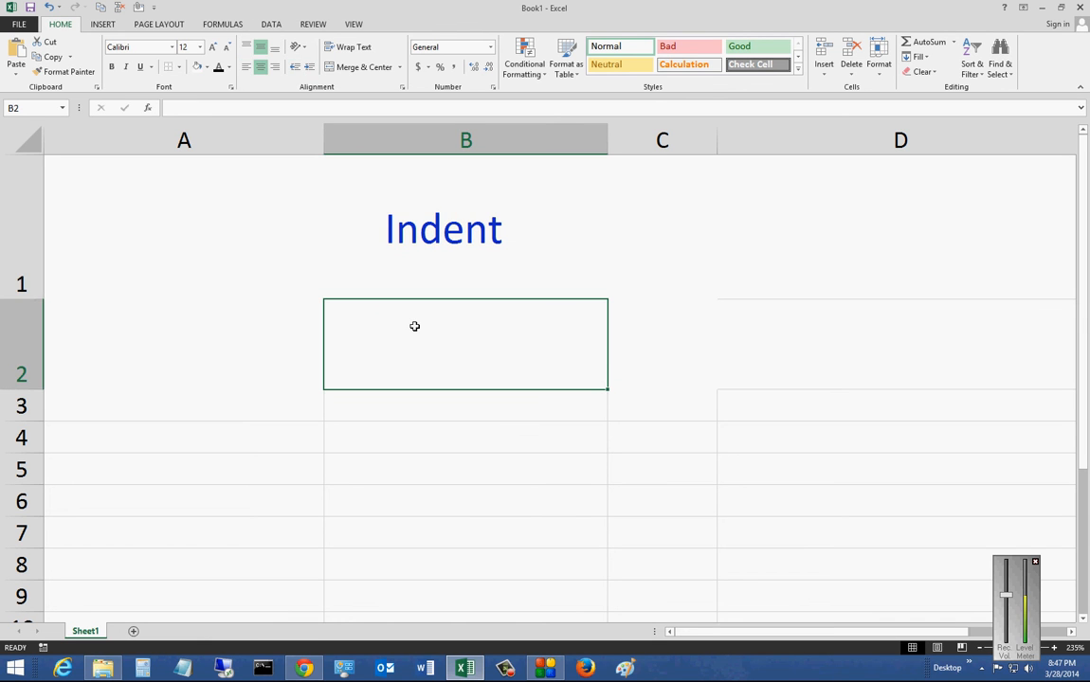
# Enter the word 'Data' into cell B2 beneath the Indent heading
pyautogui.write('Data')
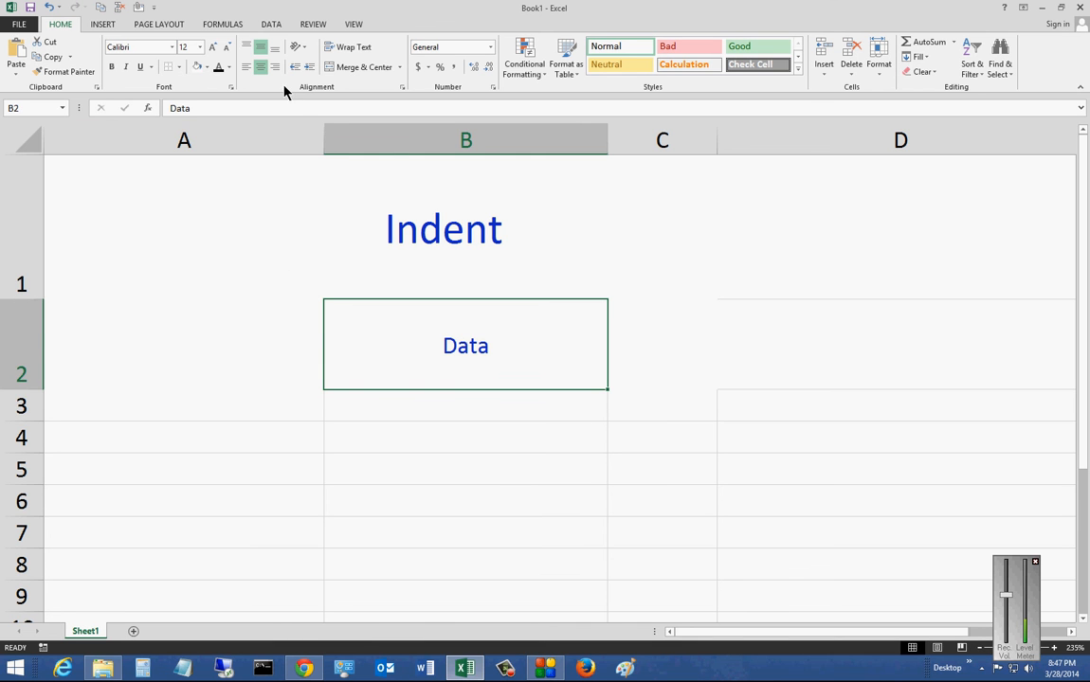
pyautogui.moveTo(307, 105)
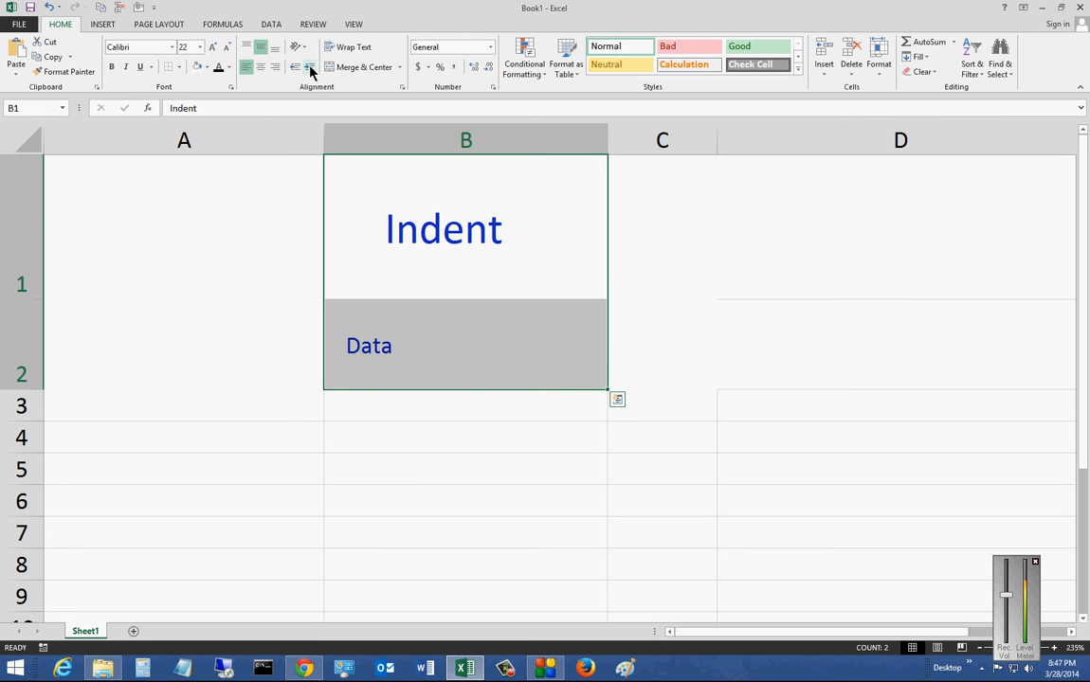
# Indent B1:B2 together three times past column B's border, then pull both back inside
pyautogui.click(307, 66)
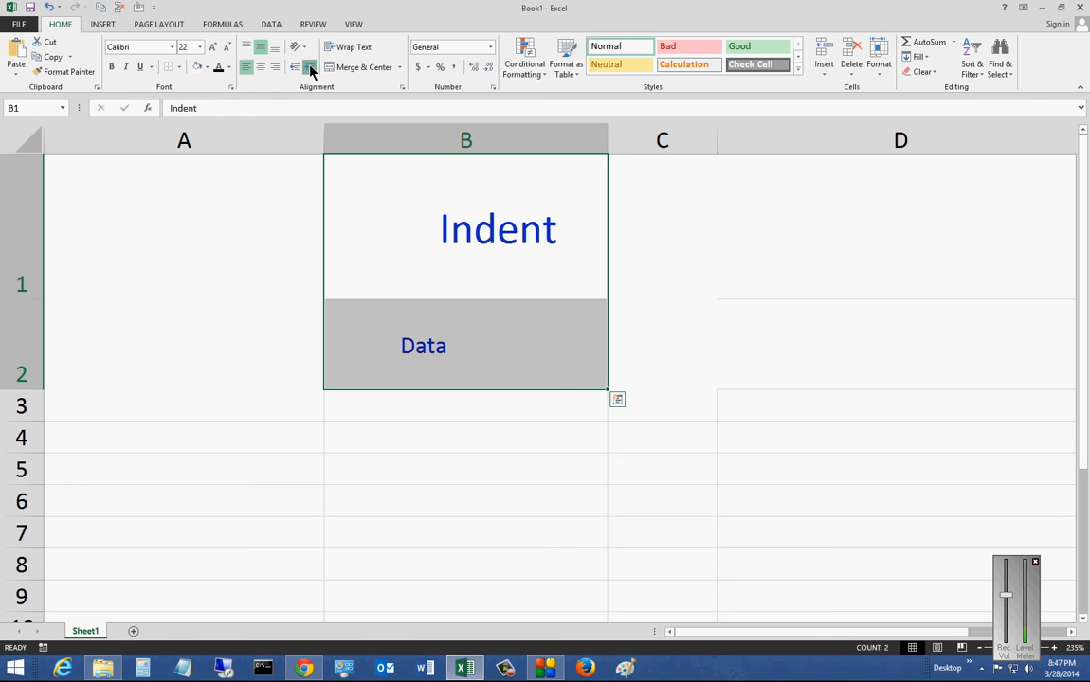
pyautogui.click(306, 66)
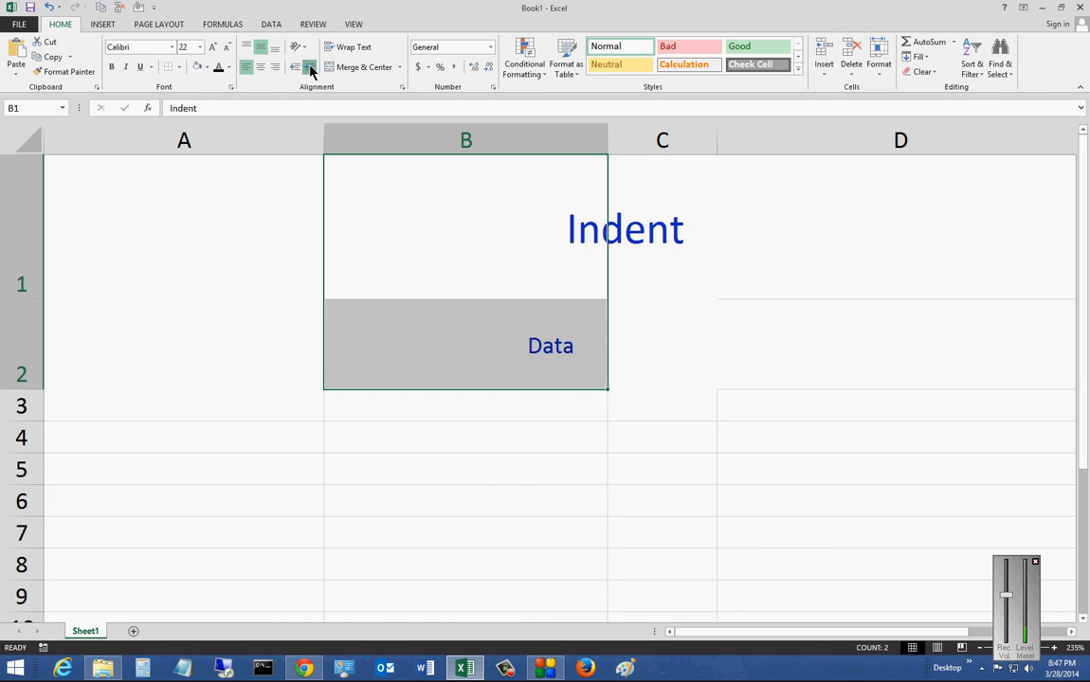
pyautogui.click(307, 68)
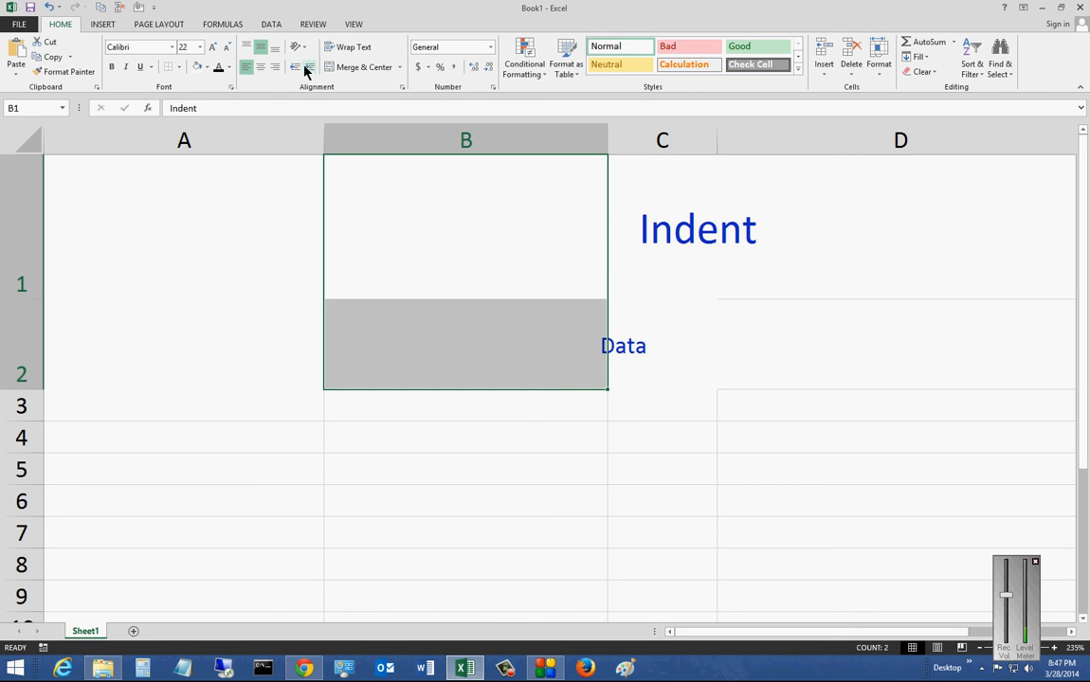
pyautogui.moveTo(296, 66)
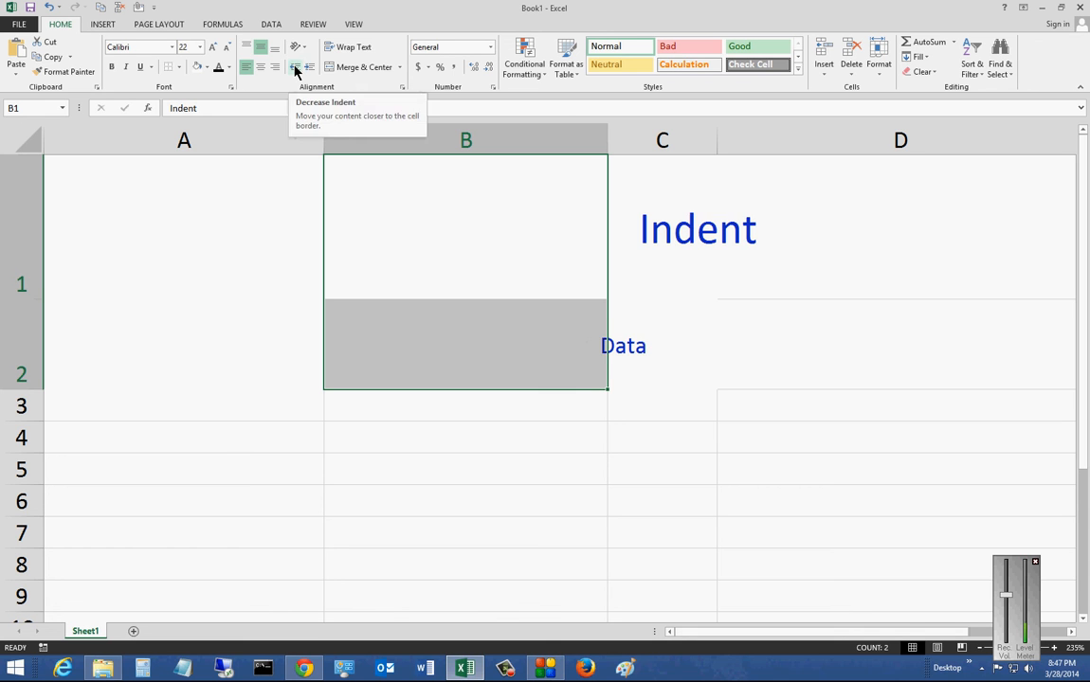
pyautogui.click(296, 68)
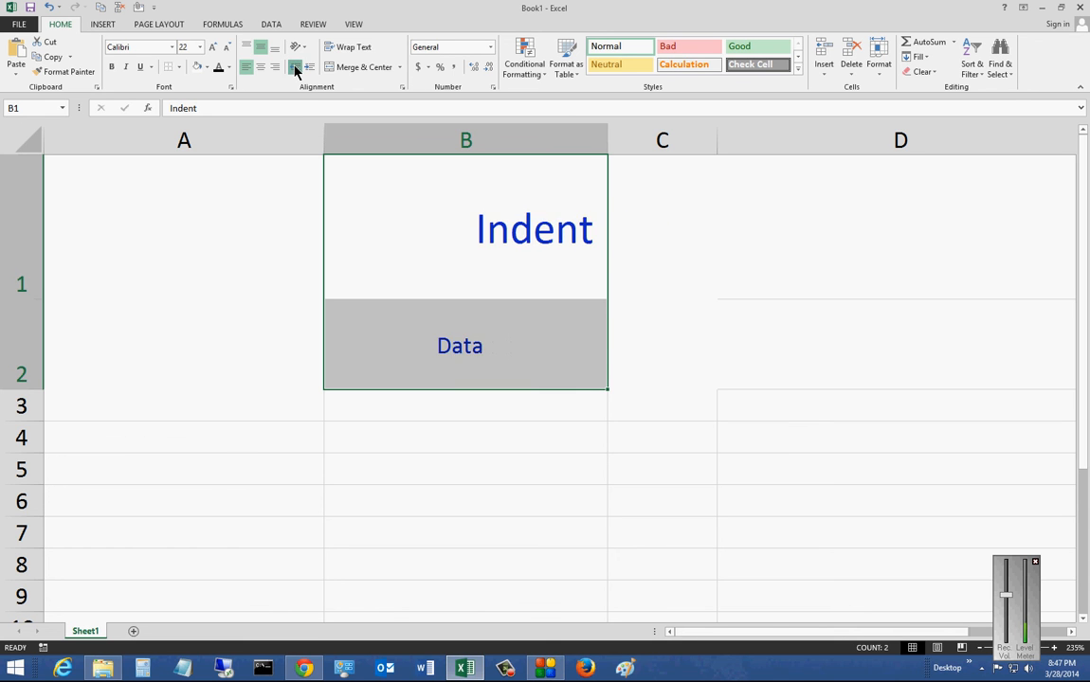